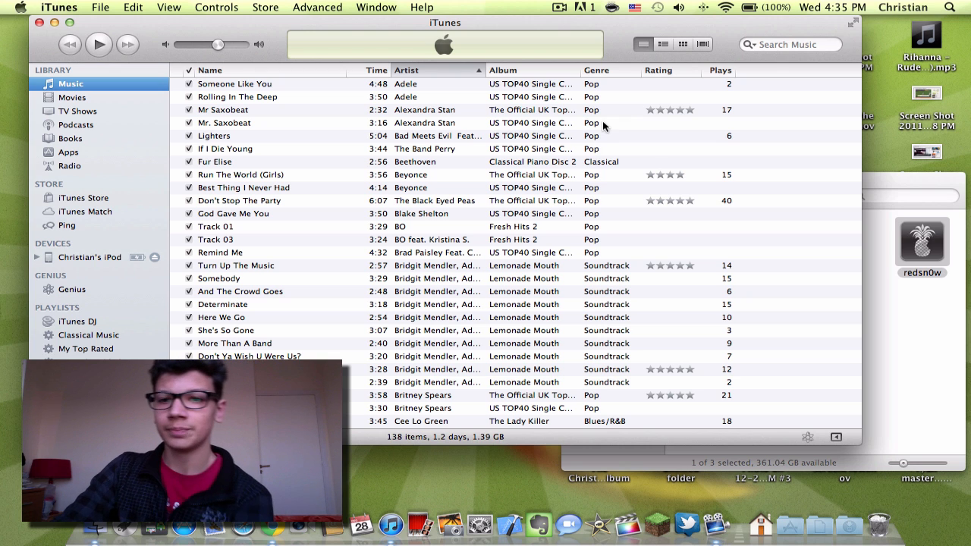
mouse_move(643, 19)
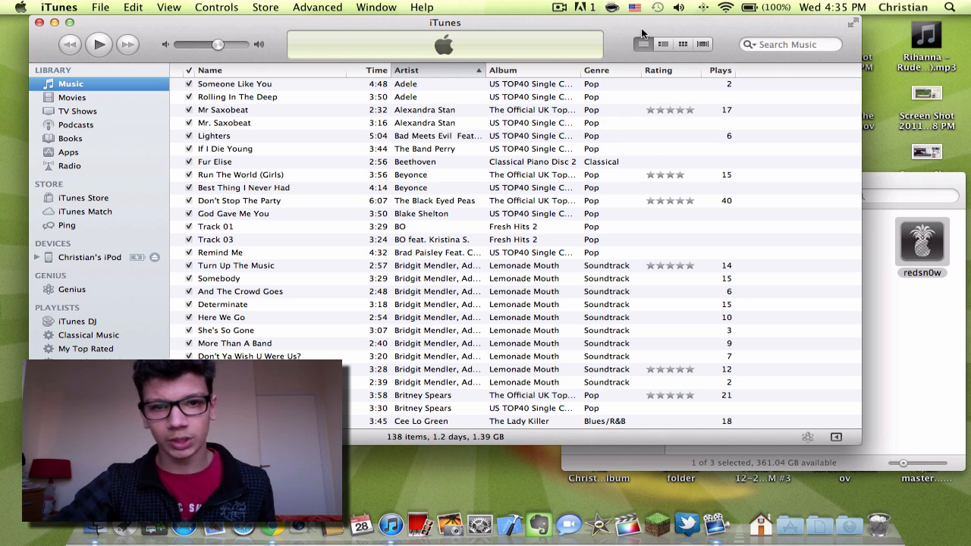
mouse_move(618, 86)
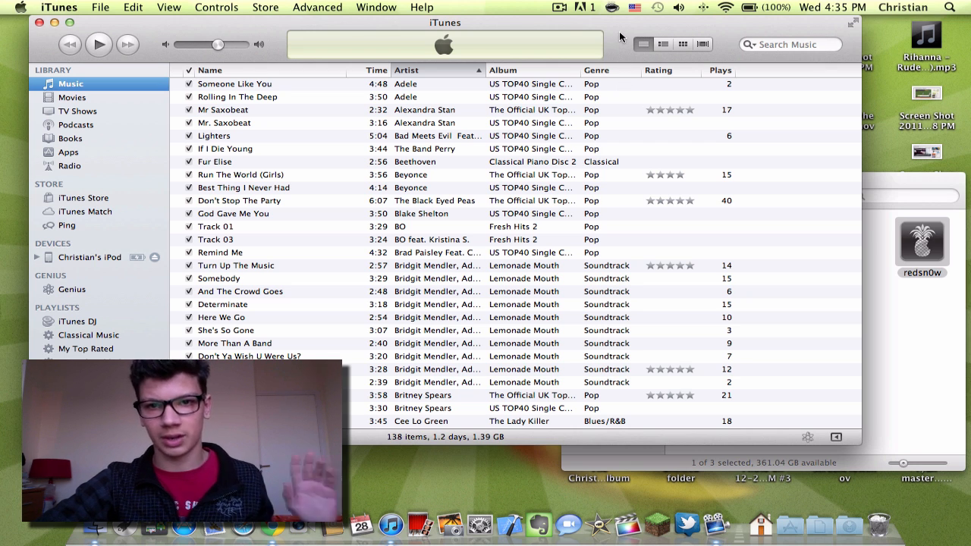
mouse_move(309, 185)
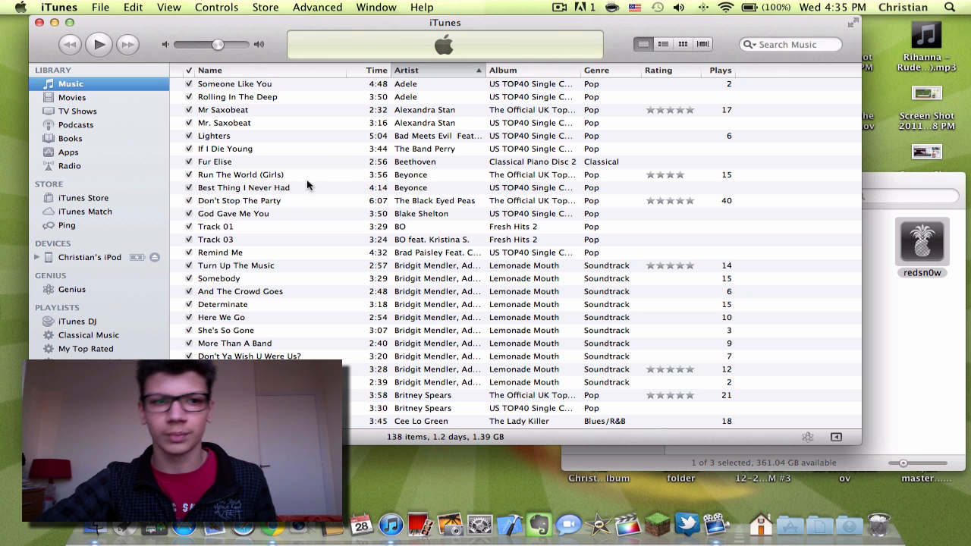
mouse_move(92, 261)
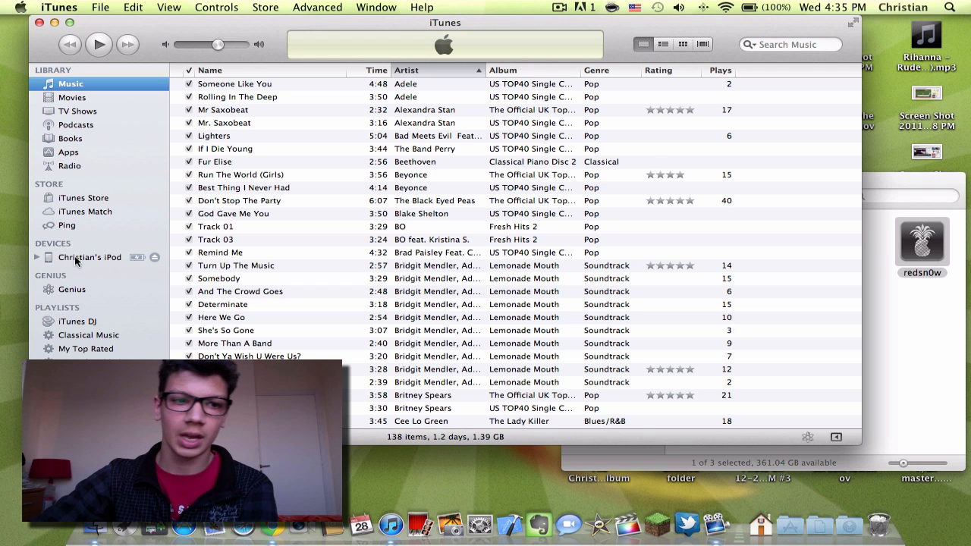
Show the connected iPod's Summary page with 28.36 GB capacity and software version 5.0.1
click(89, 258)
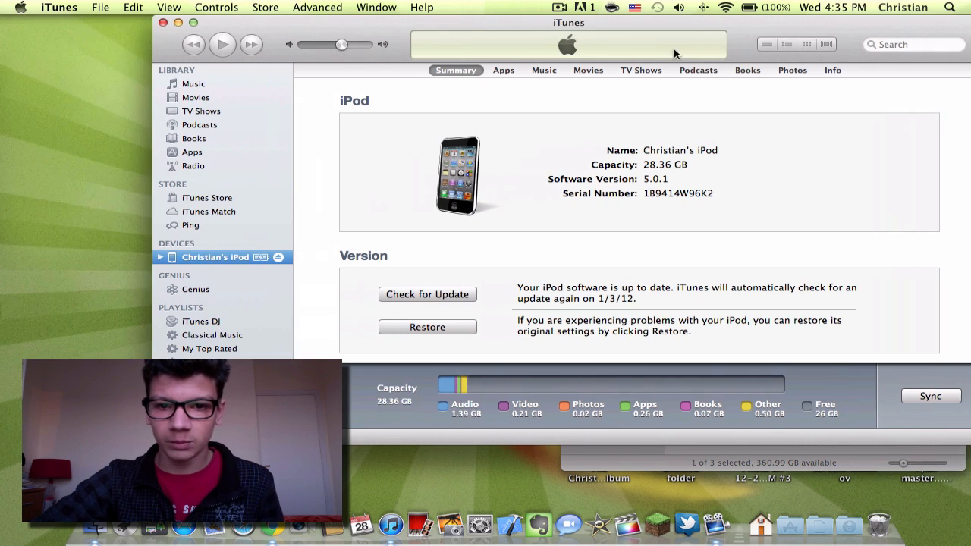
scroll(down, 3)
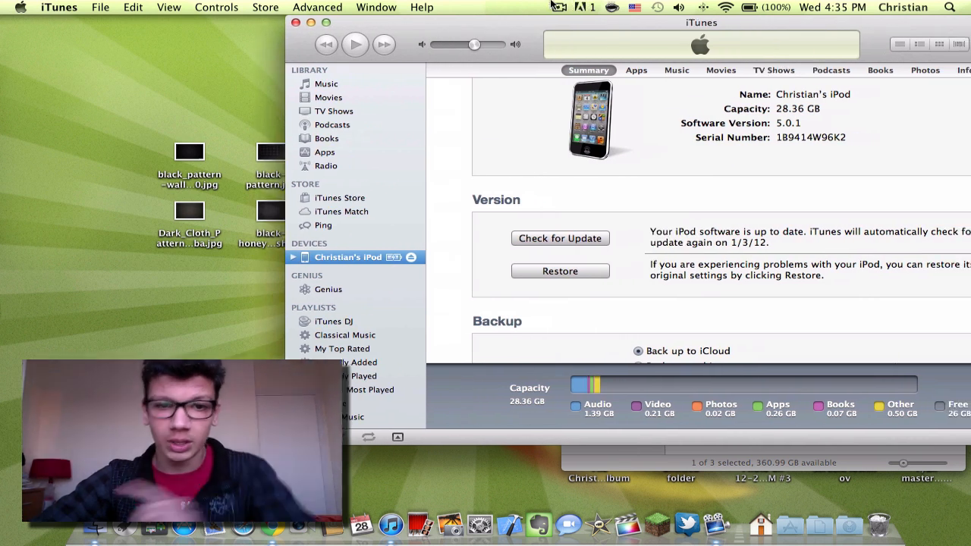
right_click(349, 258)
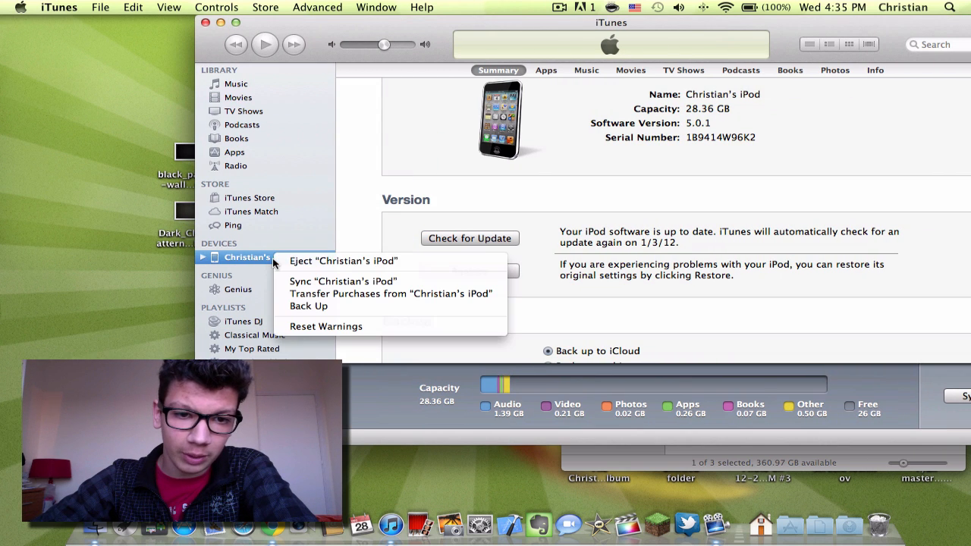
mouse_move(372, 295)
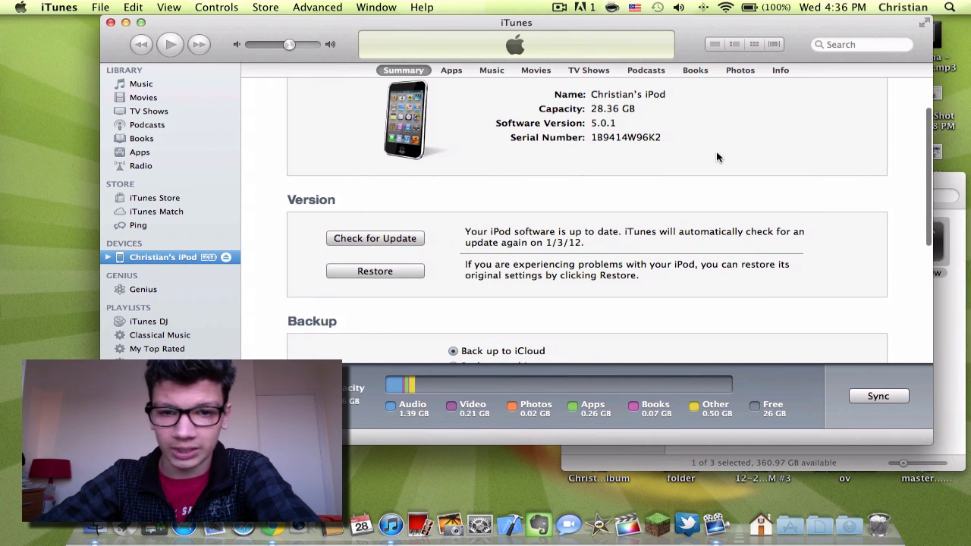
scroll(up, 3)
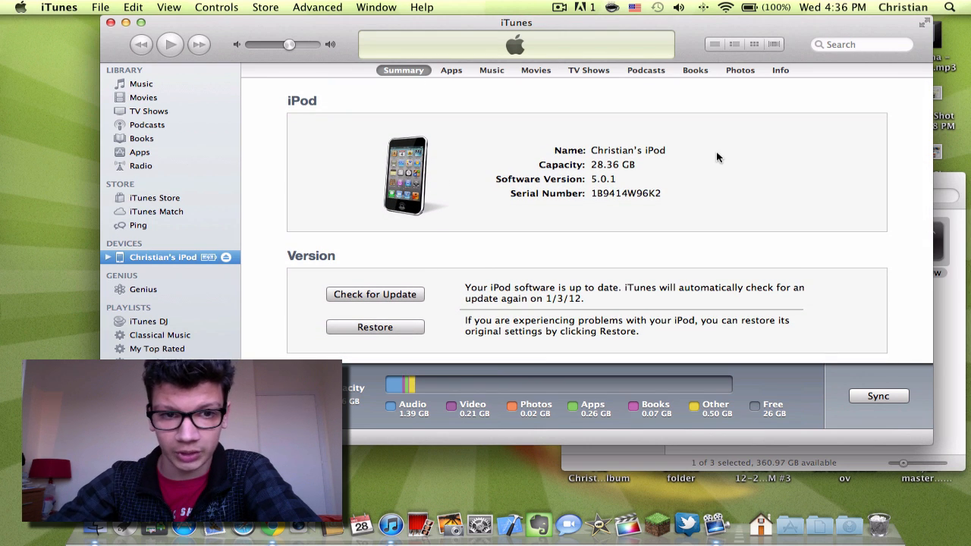
mouse_move(485, 314)
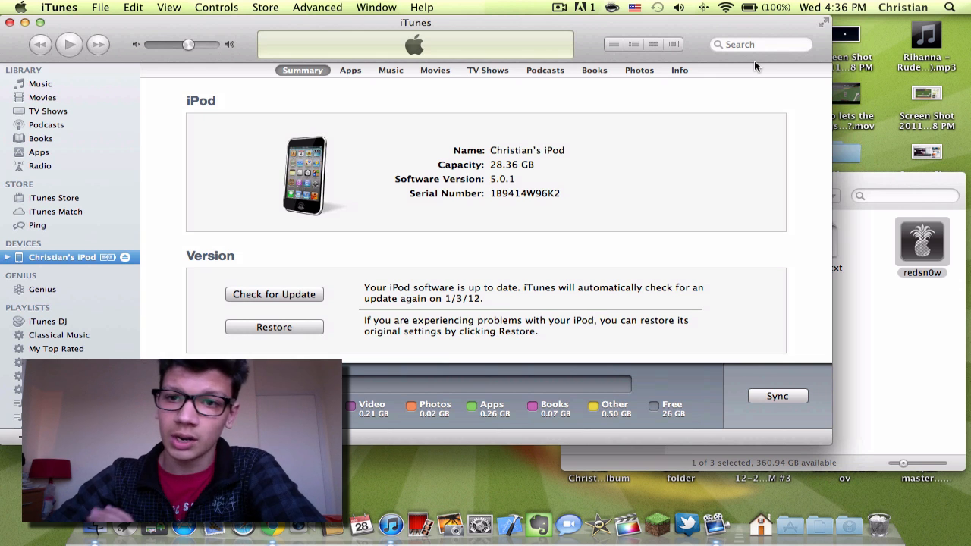
Bring the redsn0w_mac_0.9.10b1 folder window forward and reposition it on the desktop
double_click(923, 243)
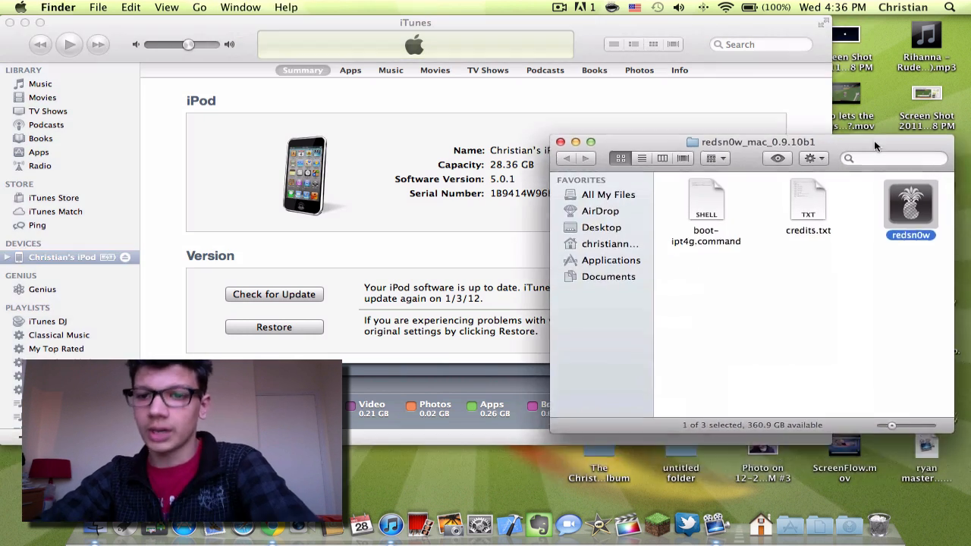
drag(759, 142, 758, 73)
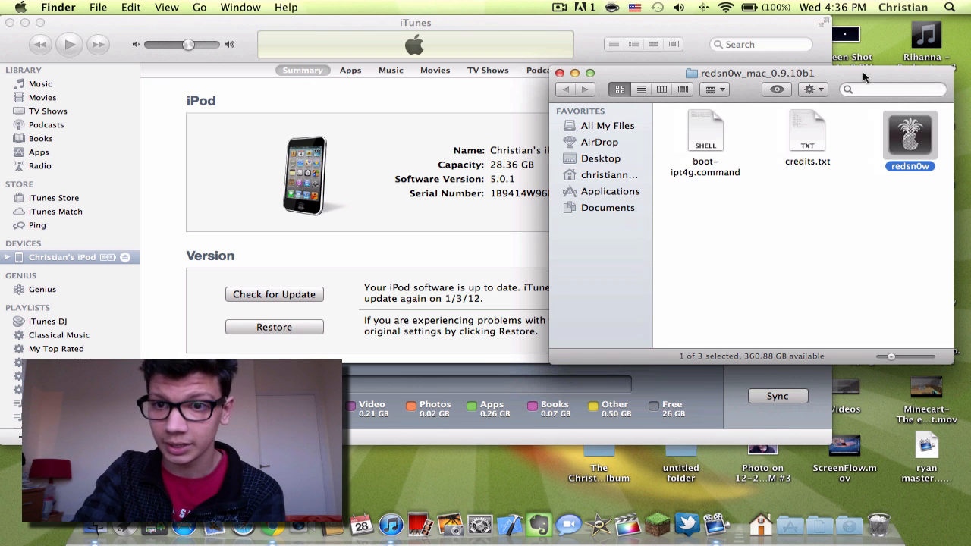
drag(757, 73, 714, 23)
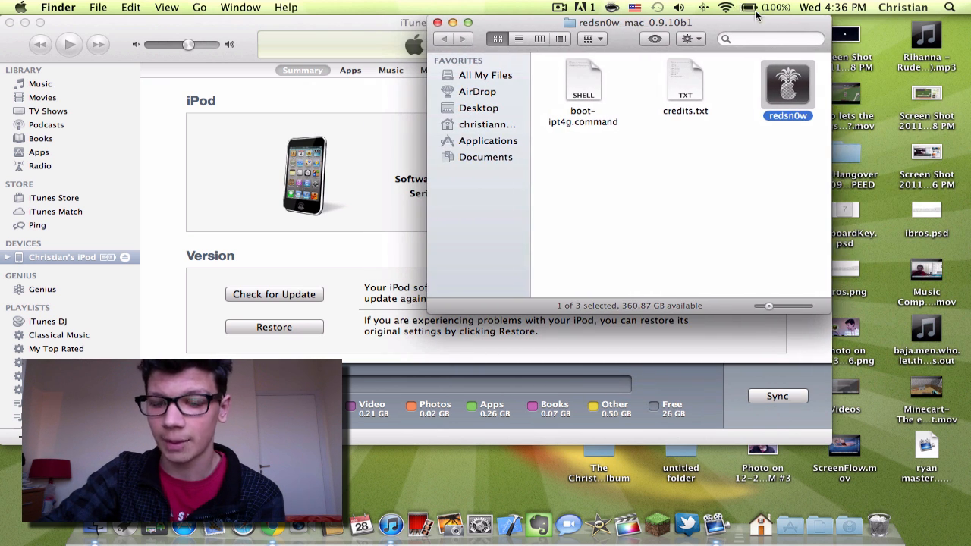
mouse_move(592, 33)
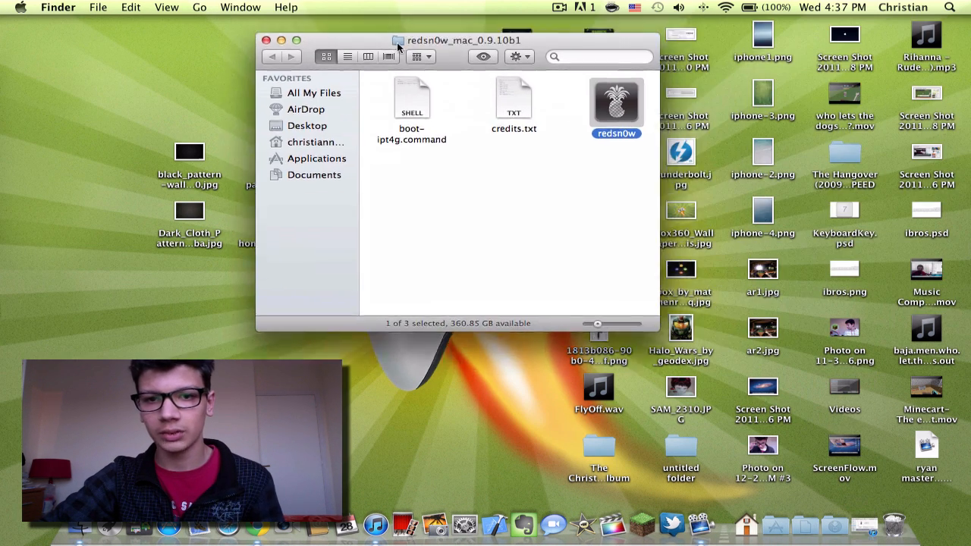
drag(463, 40, 462, 73)
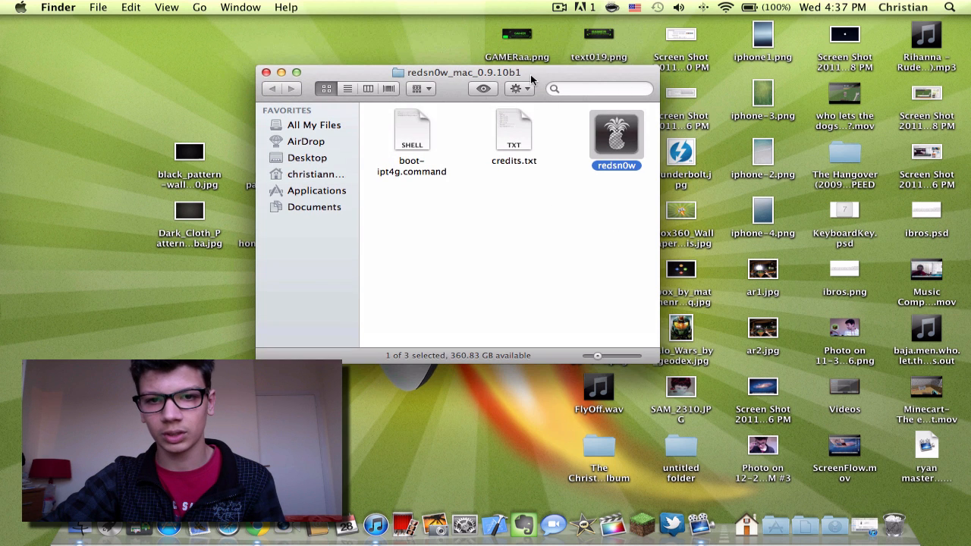
drag(463, 73, 565, 47)
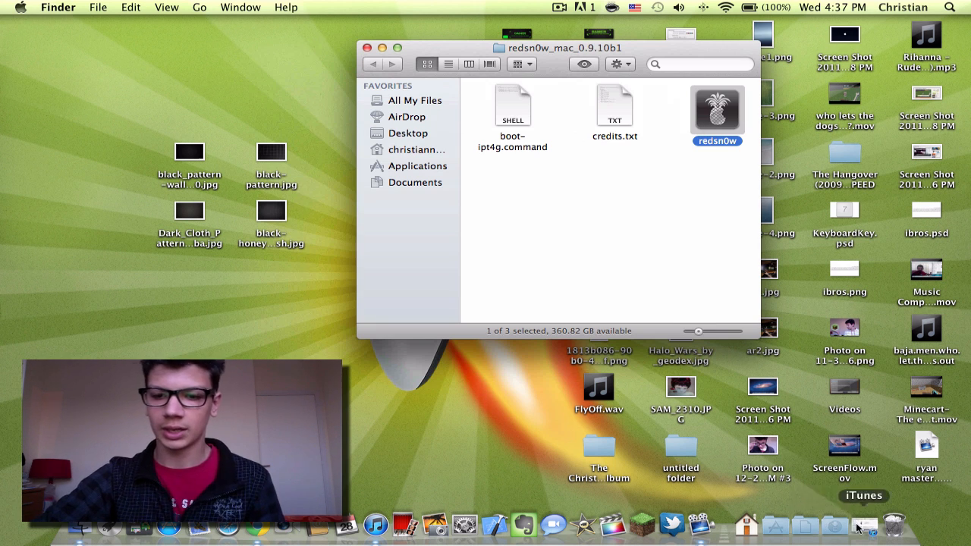
Quit iTunes from the Dock, leaving the redsn0w folder window frontmost
click(865, 524)
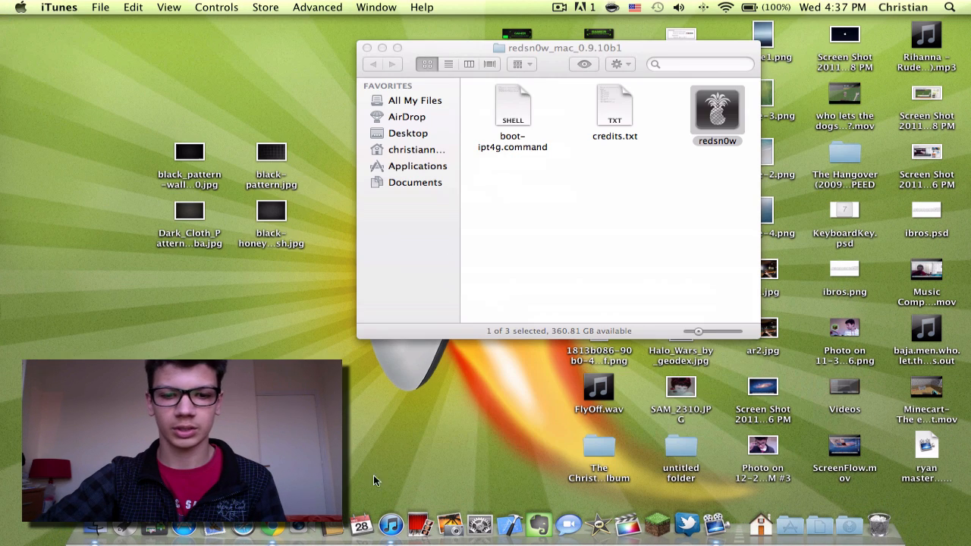
right_click(390, 524)
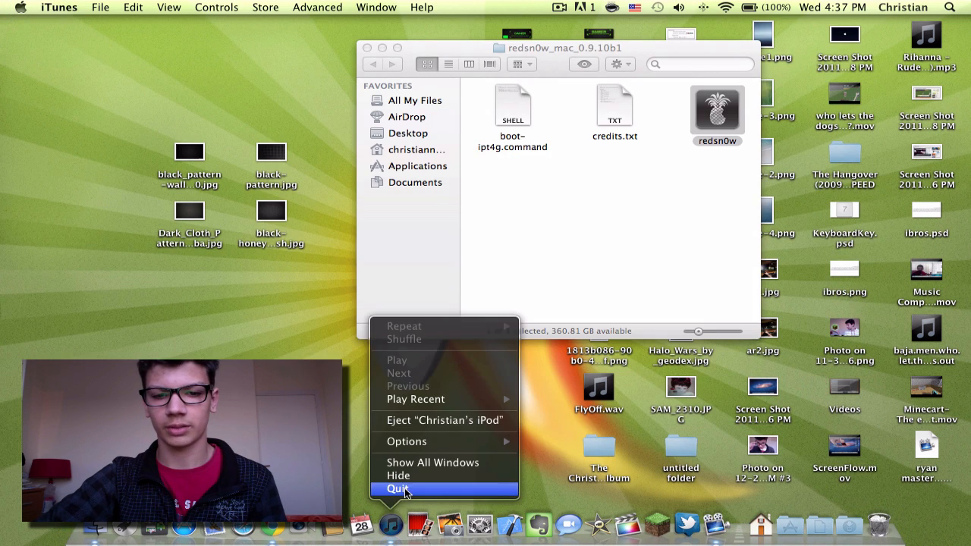
click(397, 489)
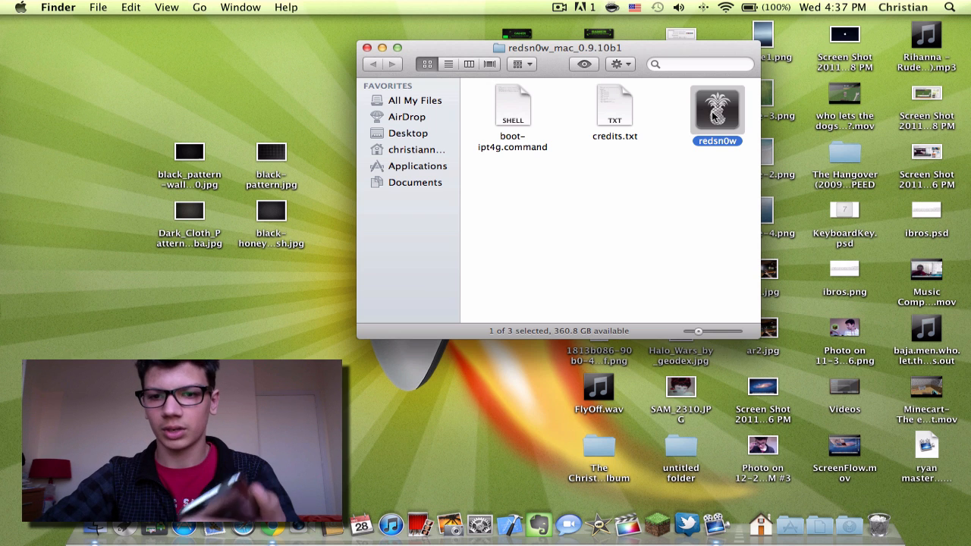
Launch redsn0w 0.9.10b1 and start the Jailbreak wizard
double_click(716, 109)
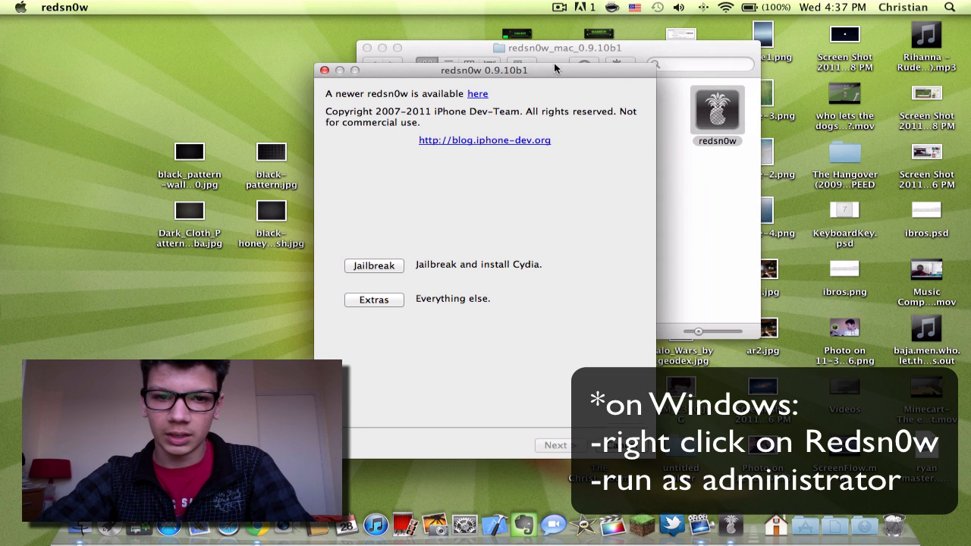
click(373, 266)
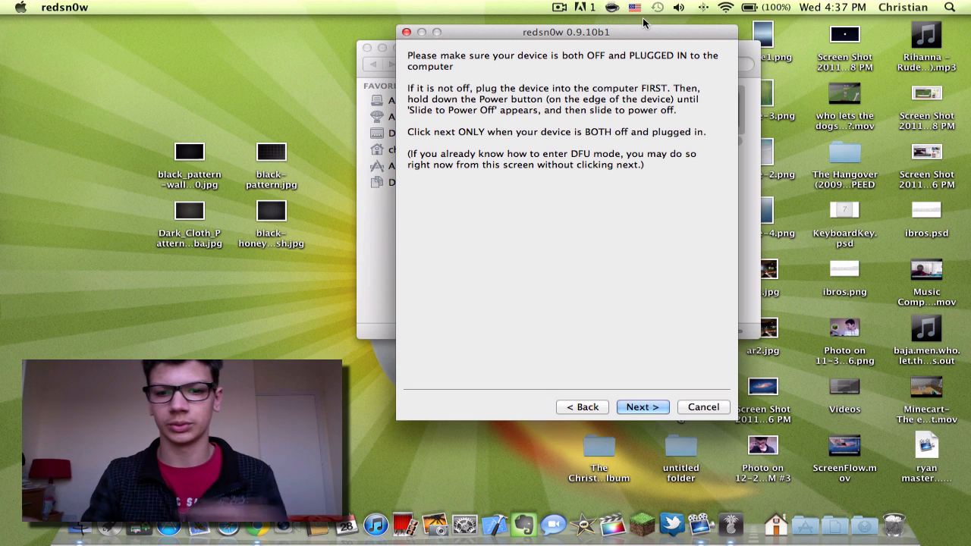
mouse_move(671, 398)
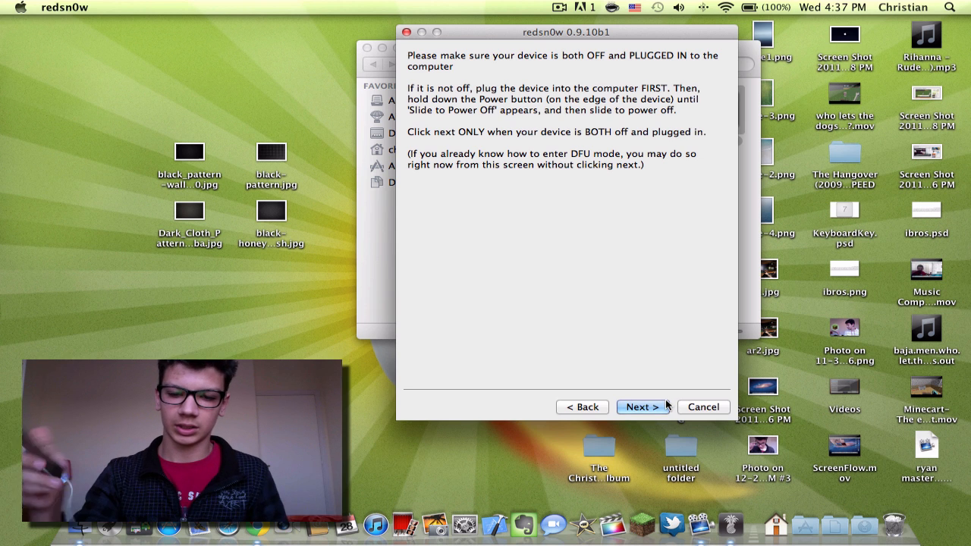
Walk through the DFU mode steps until build iPod3,1_5.0.1_9A405 is identified with Install Cydia checked
click(641, 407)
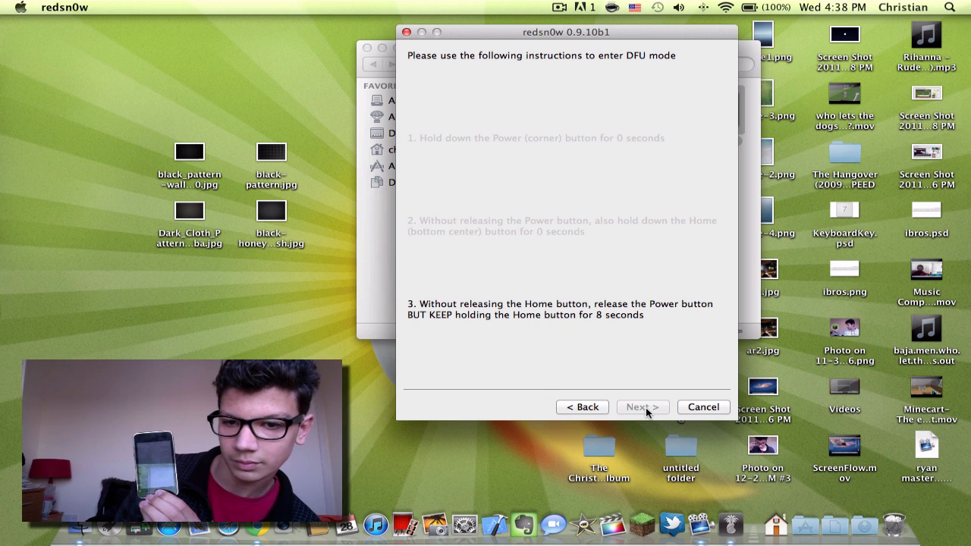
click(644, 407)
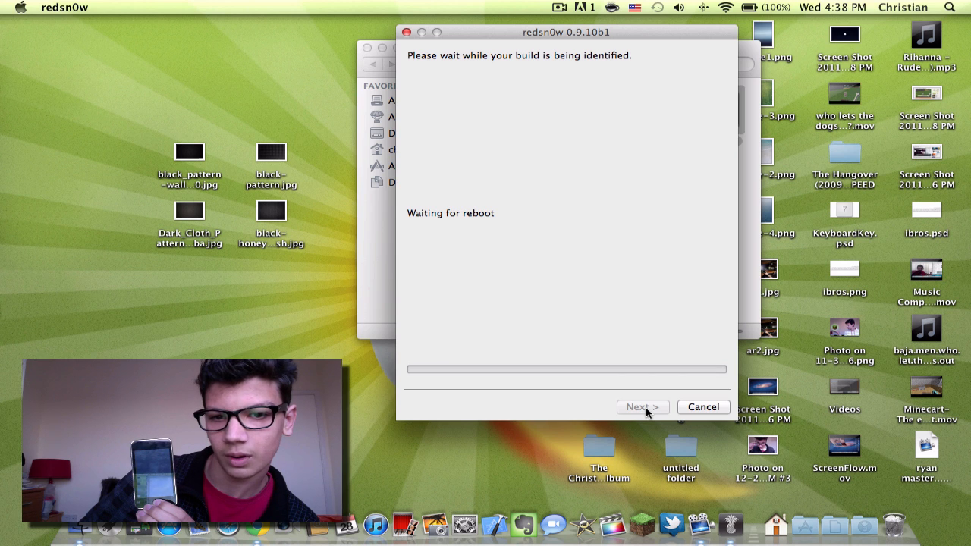
click(642, 407)
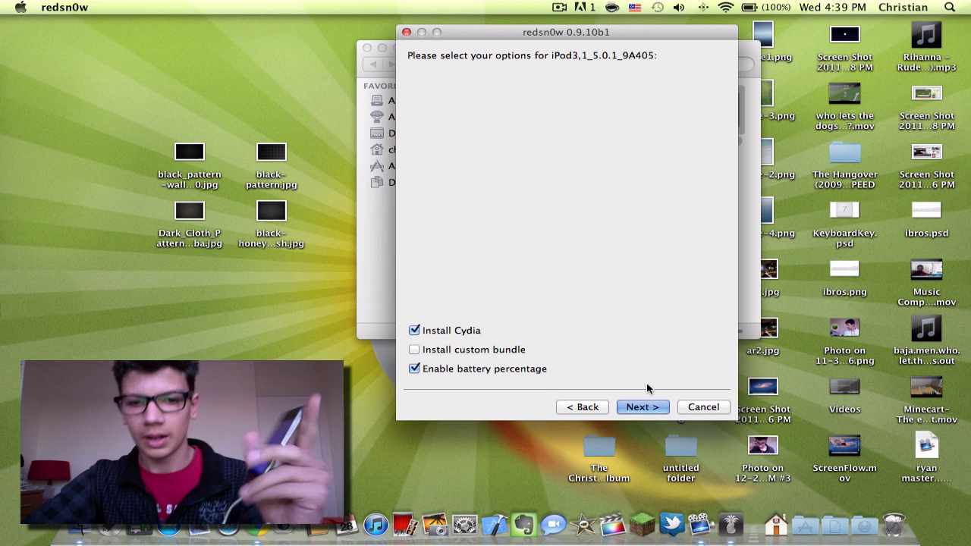
mouse_move(452, 32)
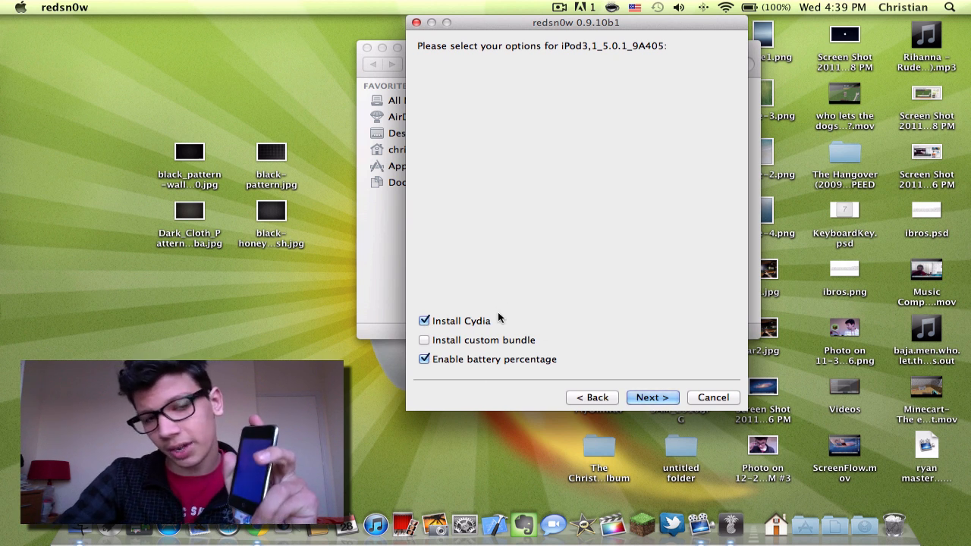
mouse_move(615, 79)
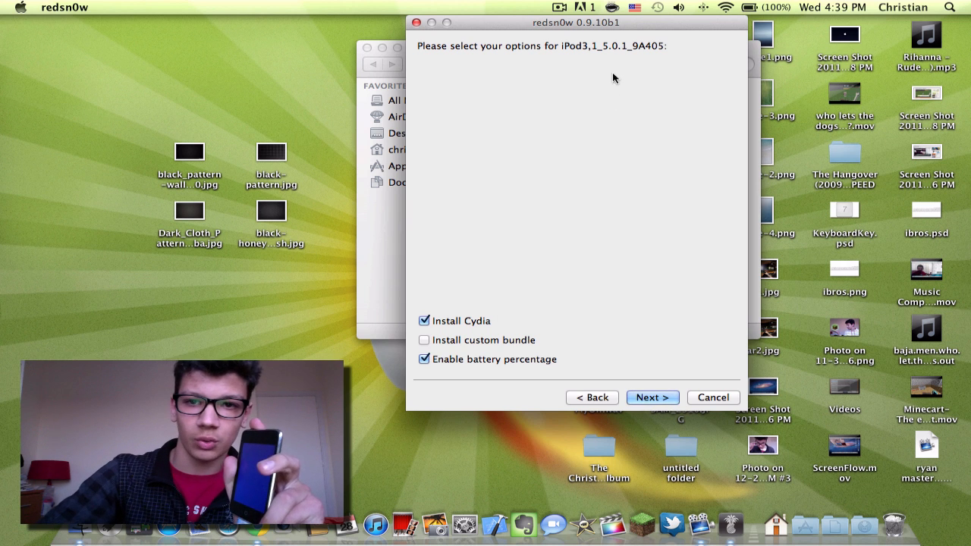
mouse_move(628, 25)
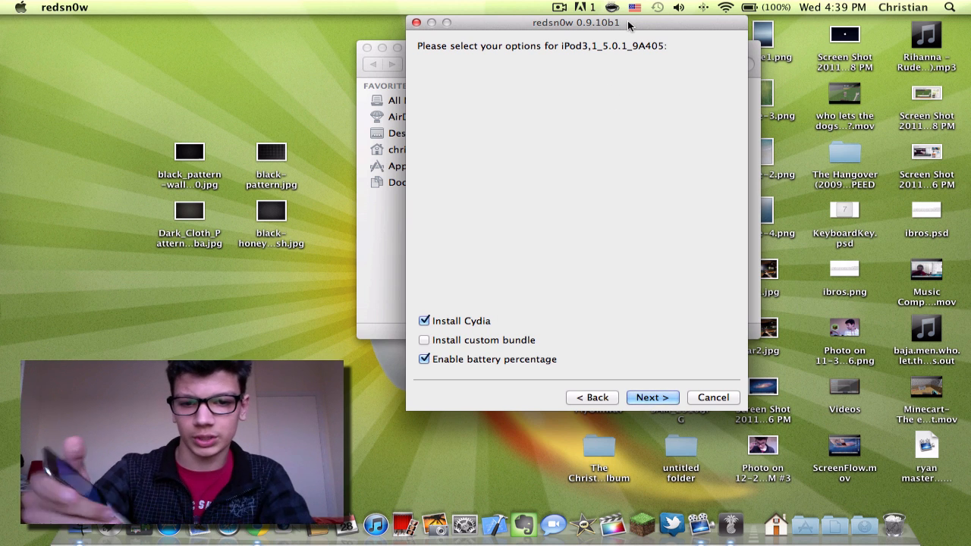
mouse_move(367, 303)
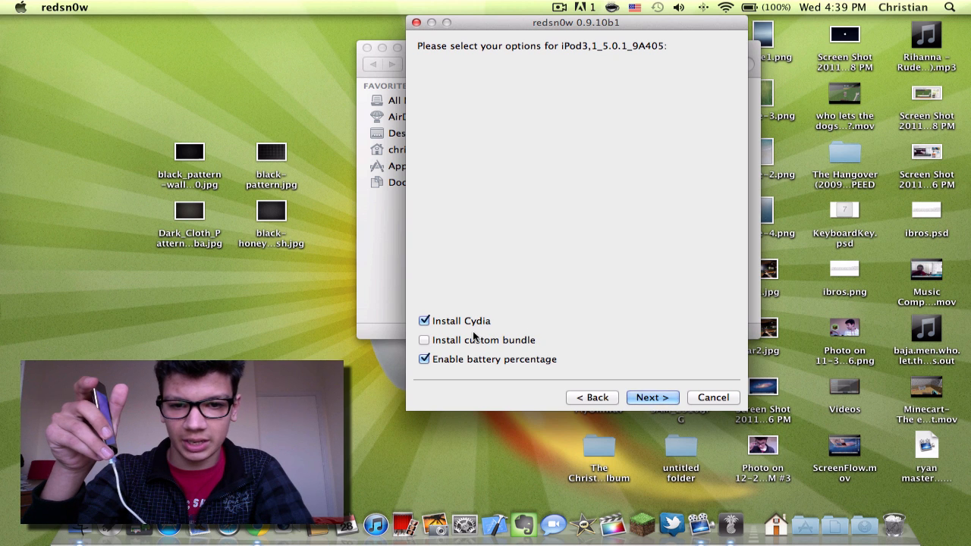
mouse_move(595, 341)
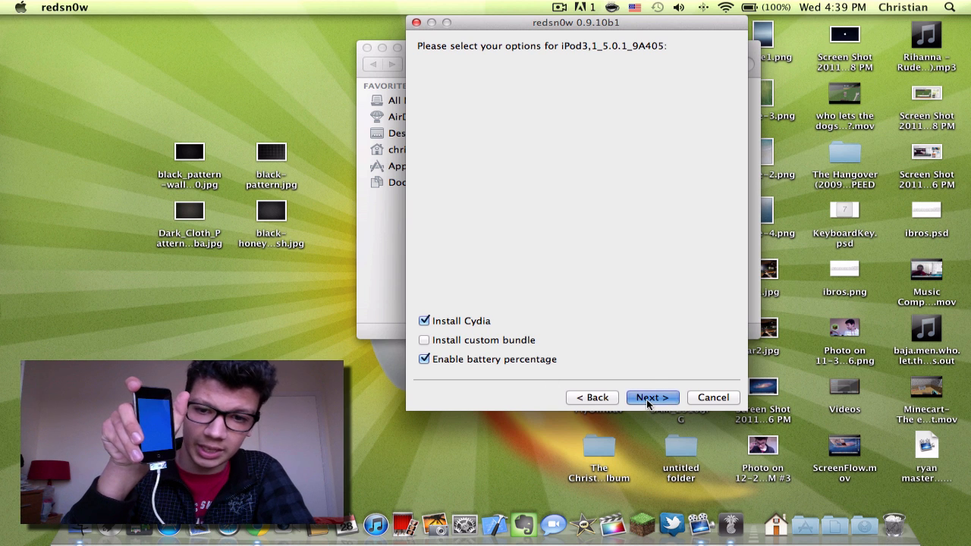
Run the jailbreak with Cydia and battery percentage until redsn0w reports Done!
click(652, 397)
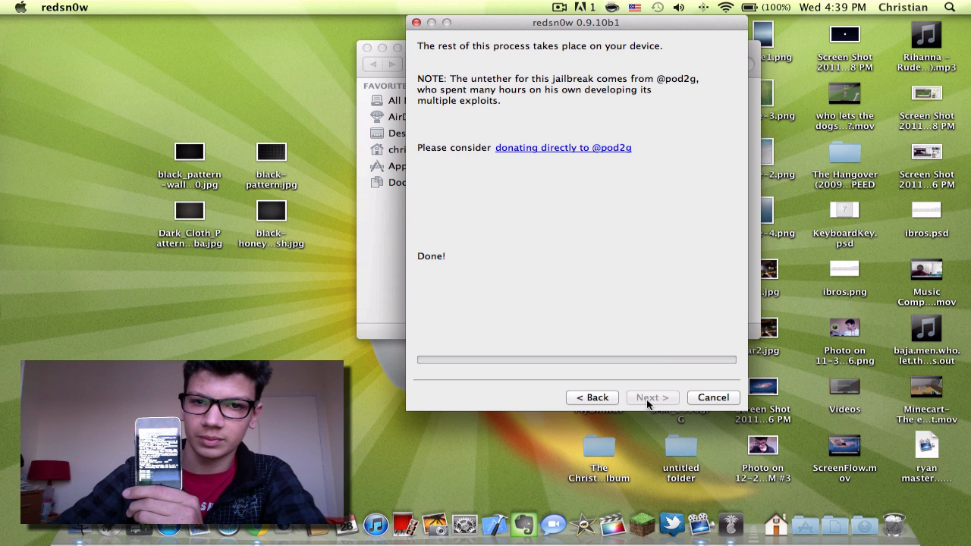
mouse_move(650, 62)
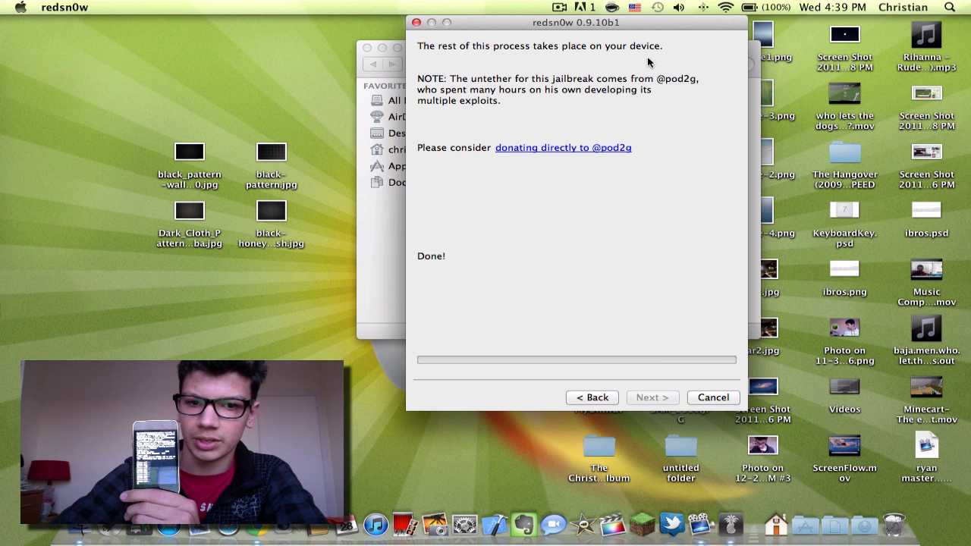